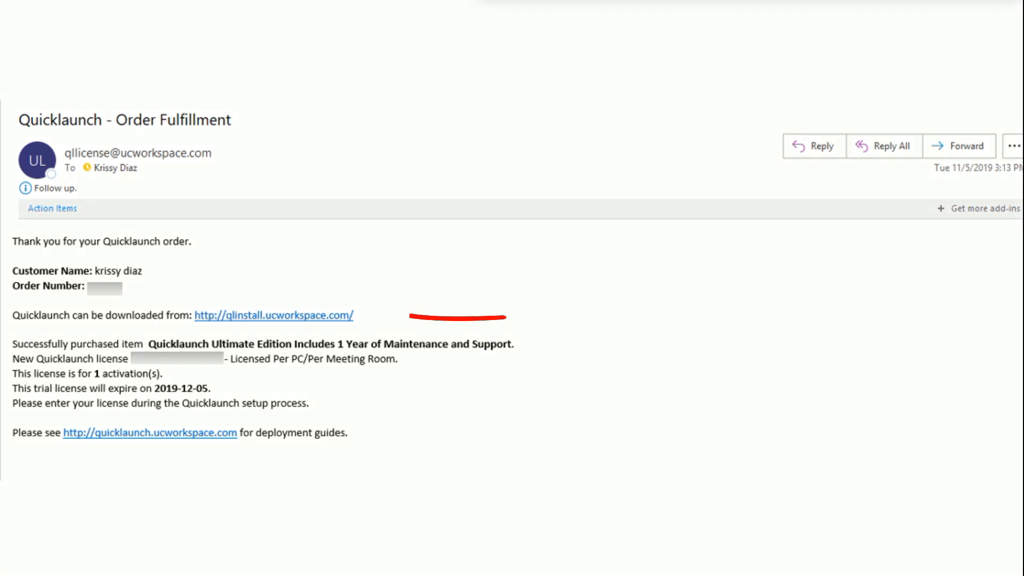
Follow the qlinstall.ucworkspace.com link in the order email to reach the install page.
{"action": "left_click", "coordinate": [274, 315]}
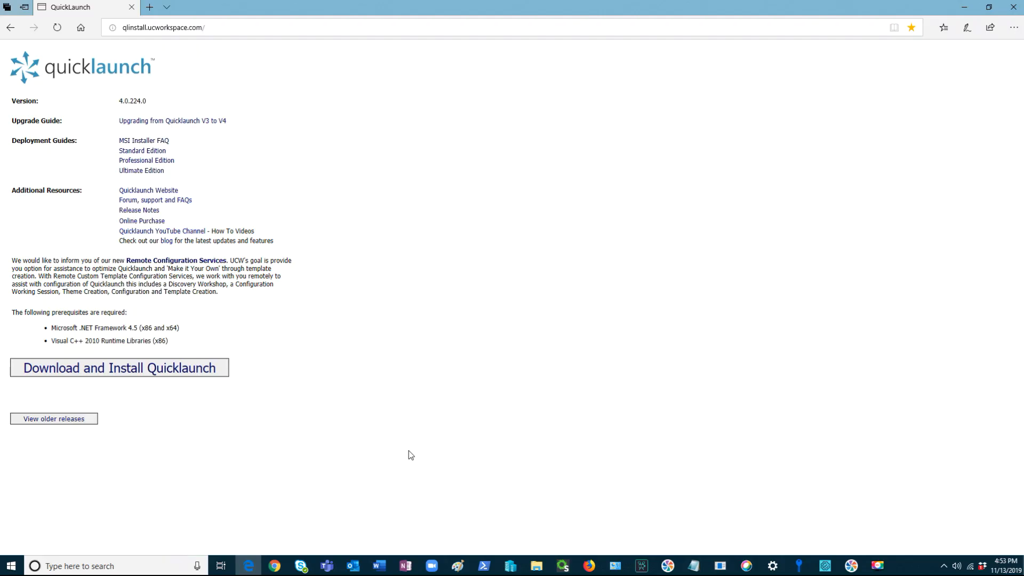
{"action": "mouse_move", "coordinate": [177, 103]}
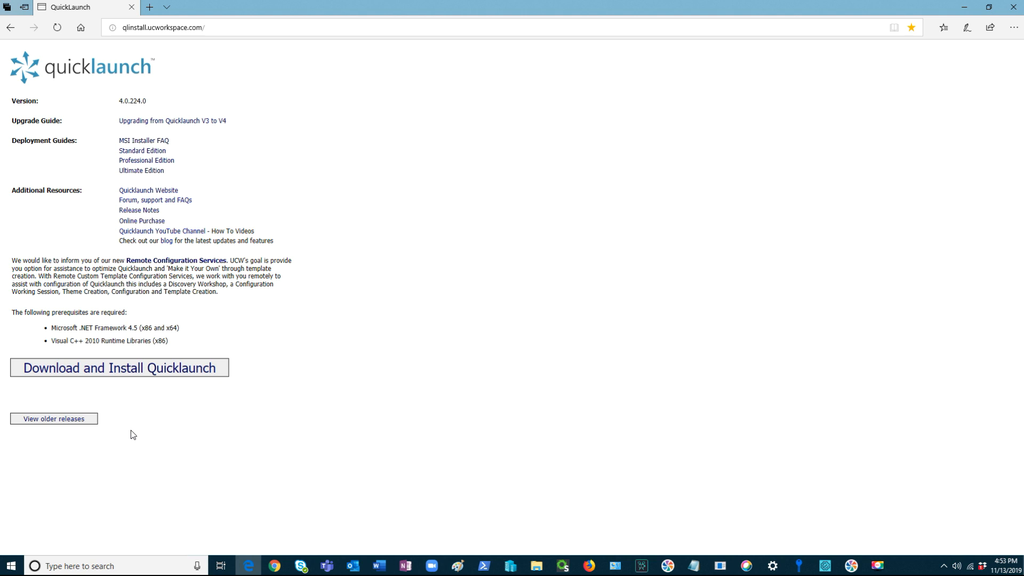
{"action": "mouse_move", "coordinate": [142, 369]}
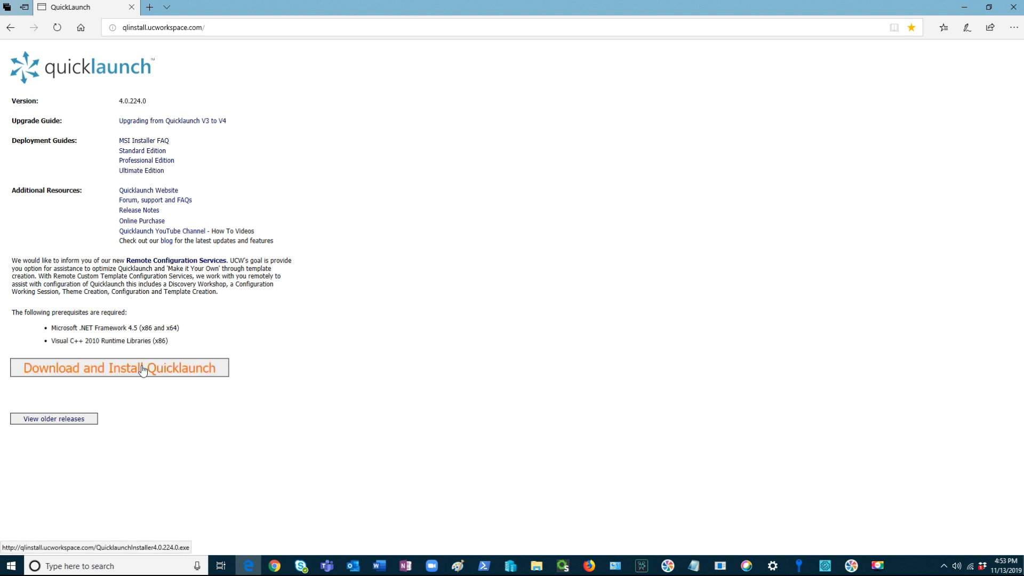
Download and run the Quicklaunch installer, accepting the license to reach the optional features page.
{"action": "left_click", "coordinate": [118, 367]}
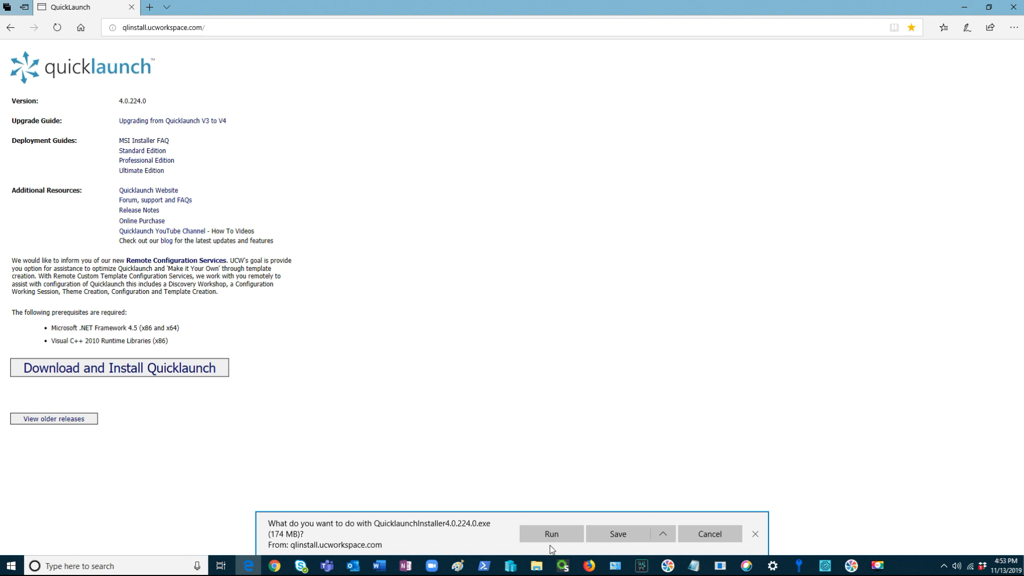
{"action": "mouse_move", "coordinate": [558, 546]}
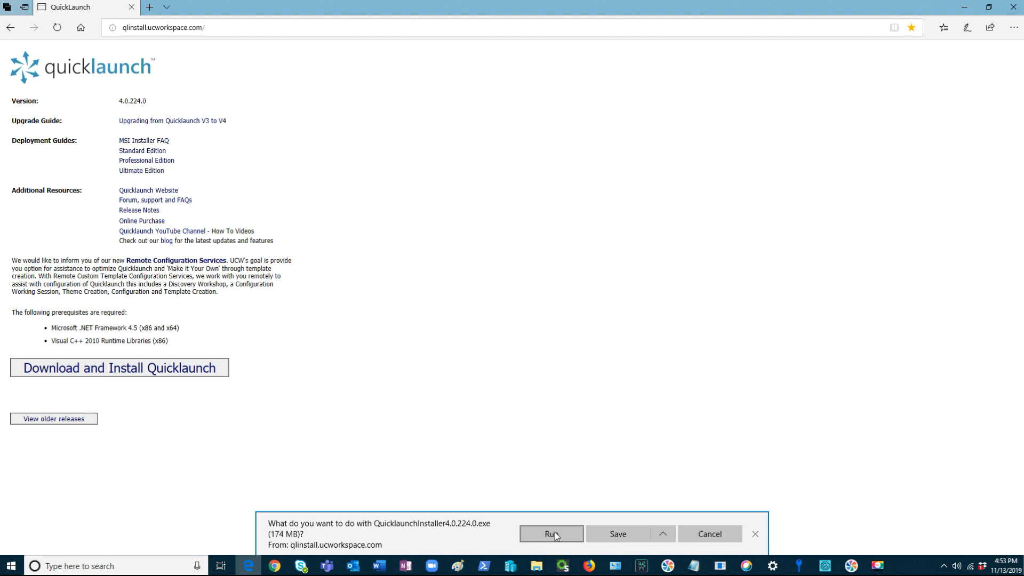
{"action": "left_click", "coordinate": [550, 533]}
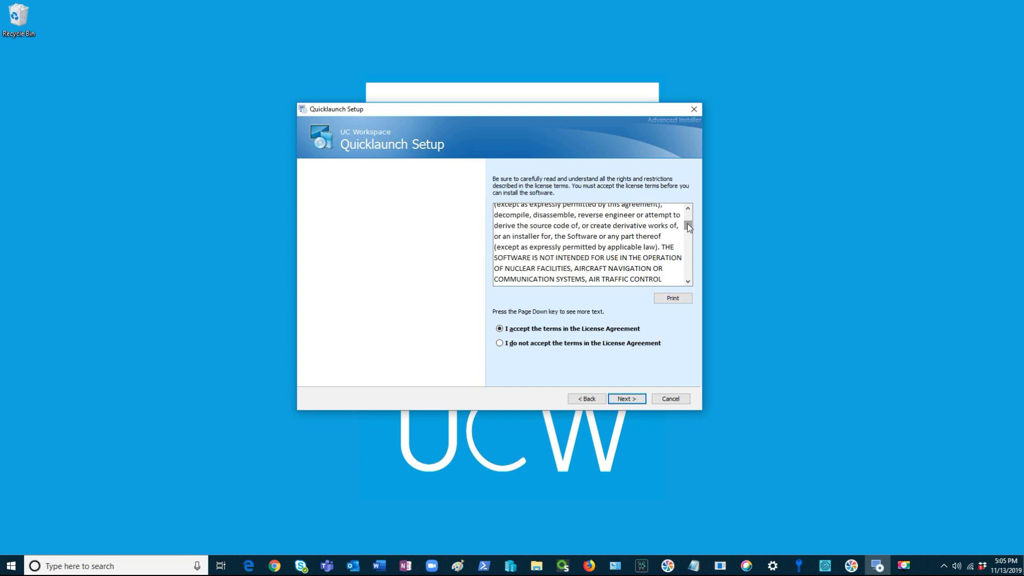
{"action": "left_click", "coordinate": [625, 398]}
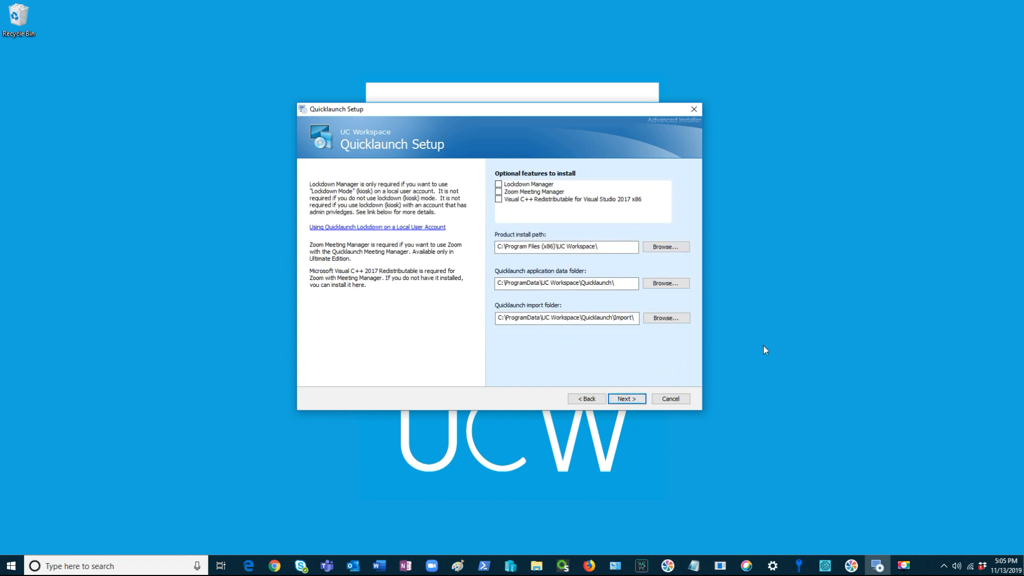
{"action": "mouse_move", "coordinate": [815, 369]}
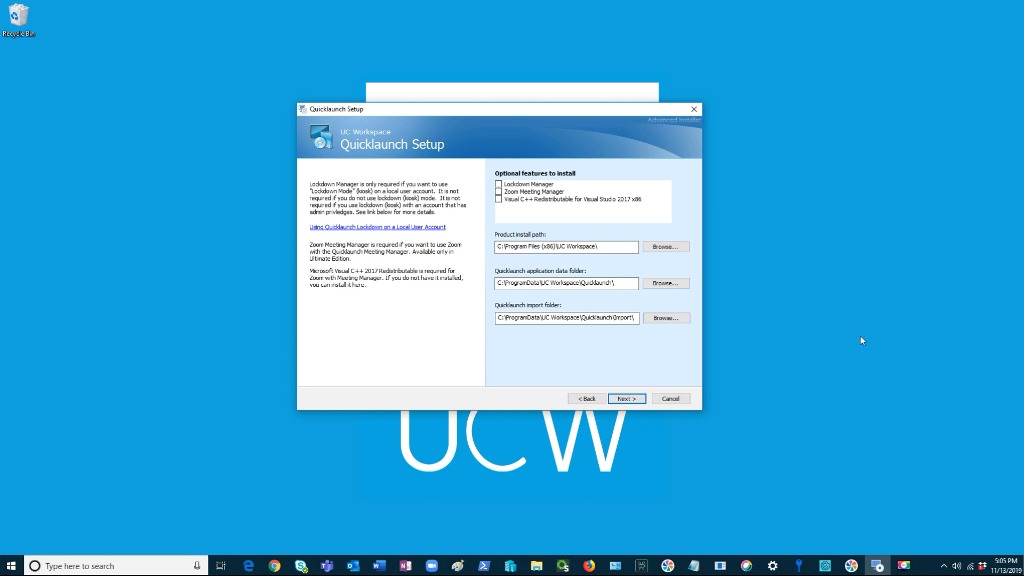
{"action": "mouse_move", "coordinate": [425, 303]}
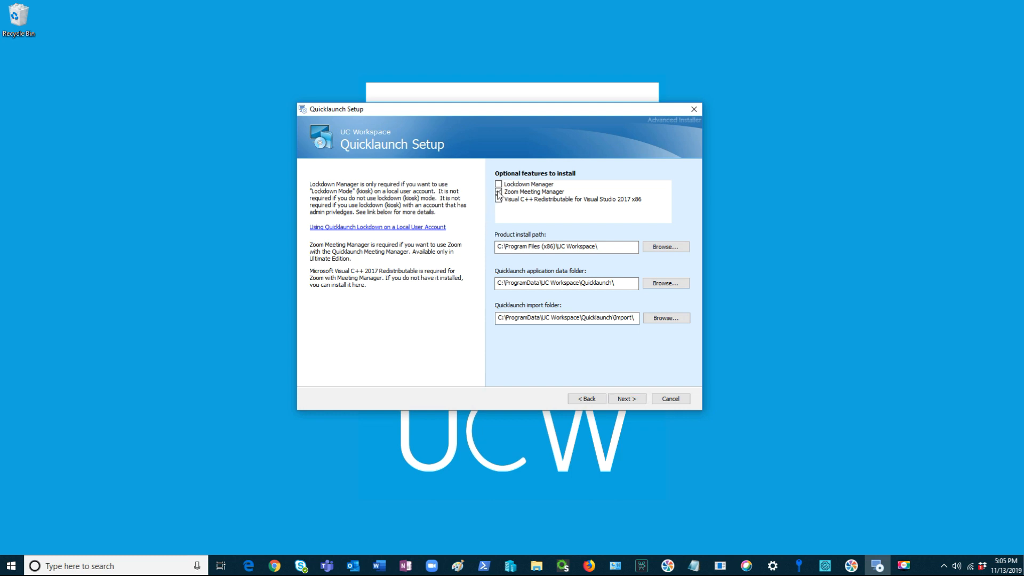
Tick the Visual C++ 2017 redistributable and Lockdown Manager so all three optional features are selected.
{"action": "left_click", "coordinate": [498, 191]}
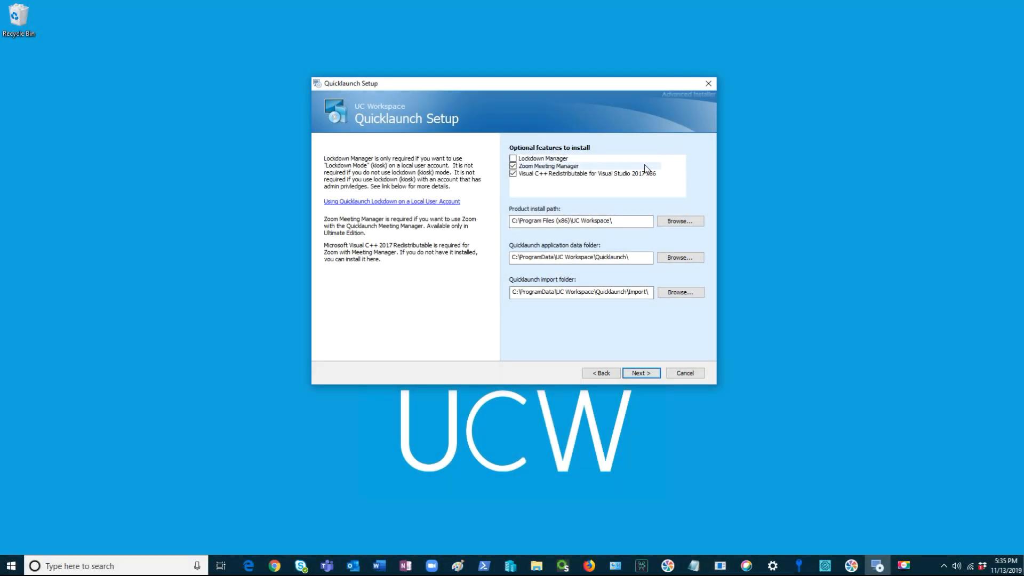
{"action": "mouse_move", "coordinate": [835, 207]}
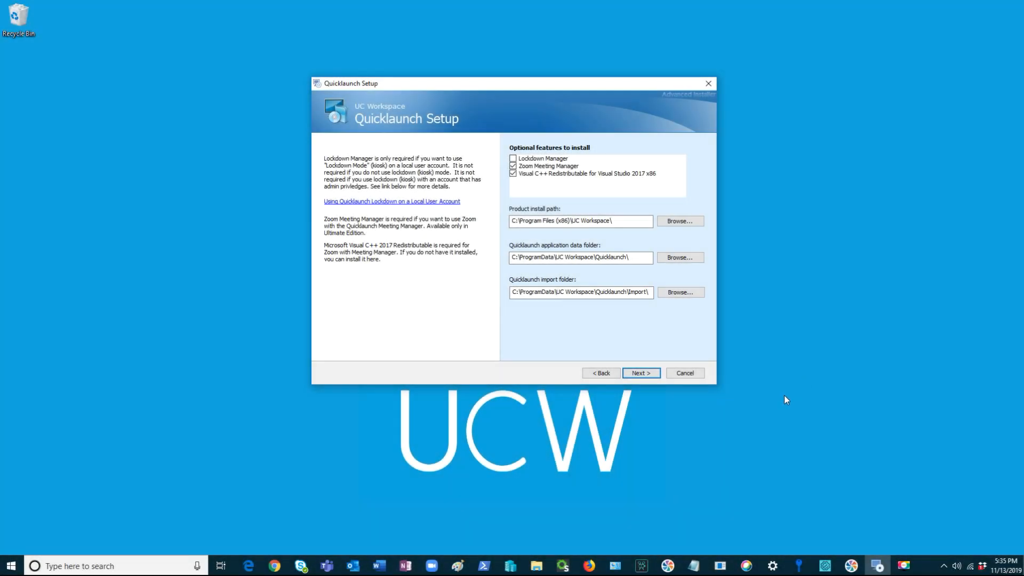
{"action": "left_click", "coordinate": [513, 158]}
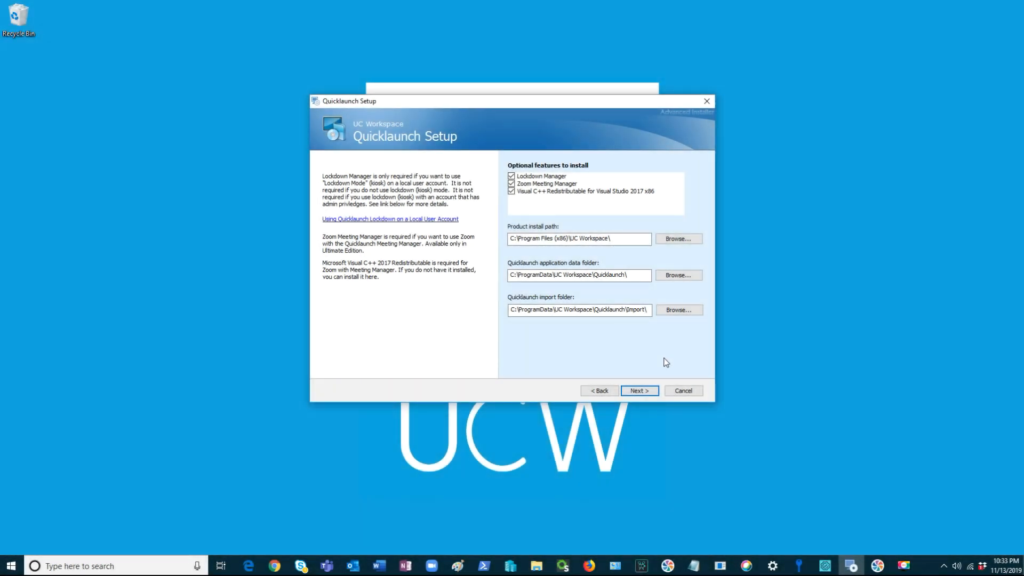
Proceed to Ready to Install and begin the installation of prerequisite software.
{"action": "left_click", "coordinate": [639, 390]}
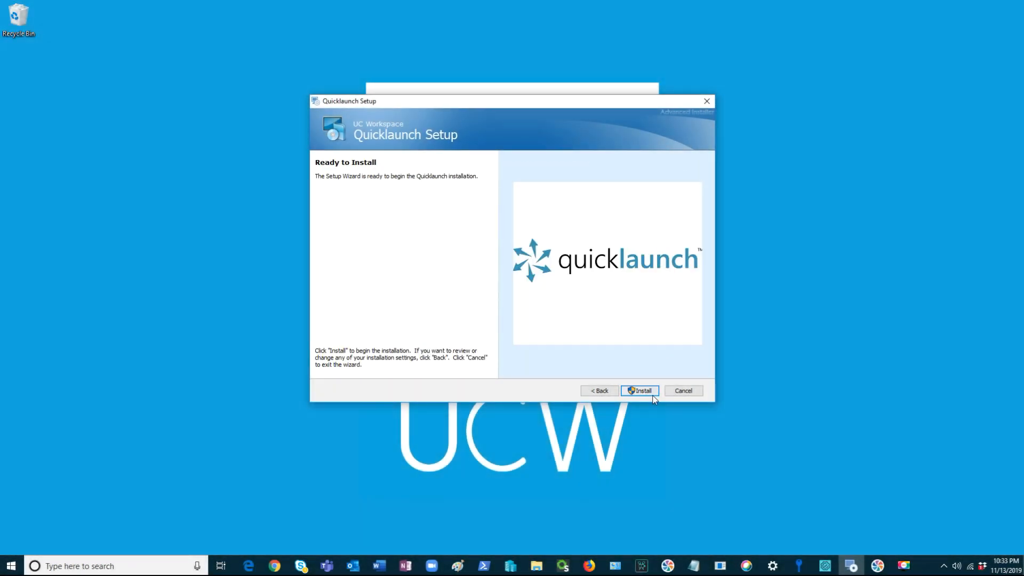
{"action": "left_click", "coordinate": [640, 390]}
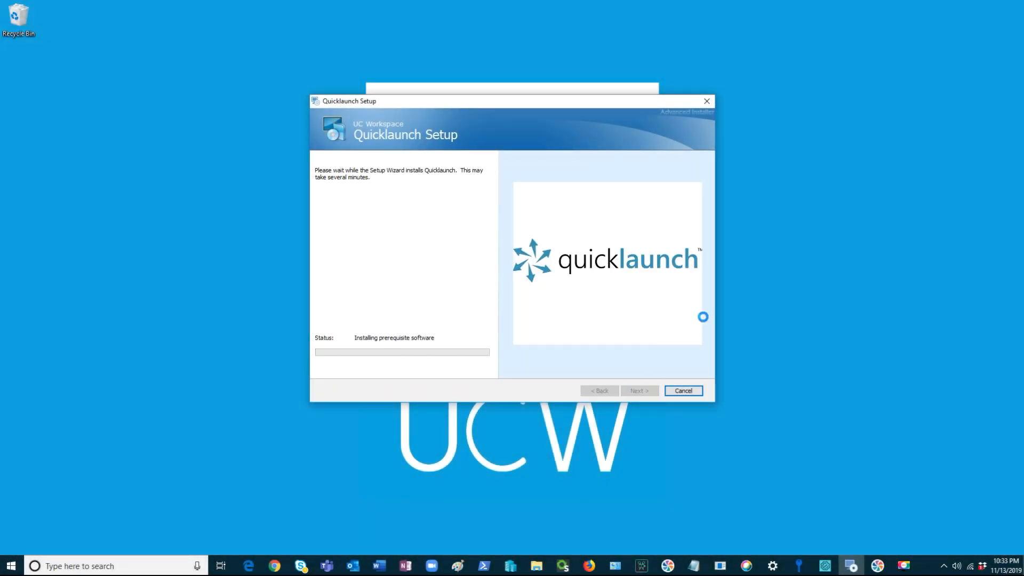